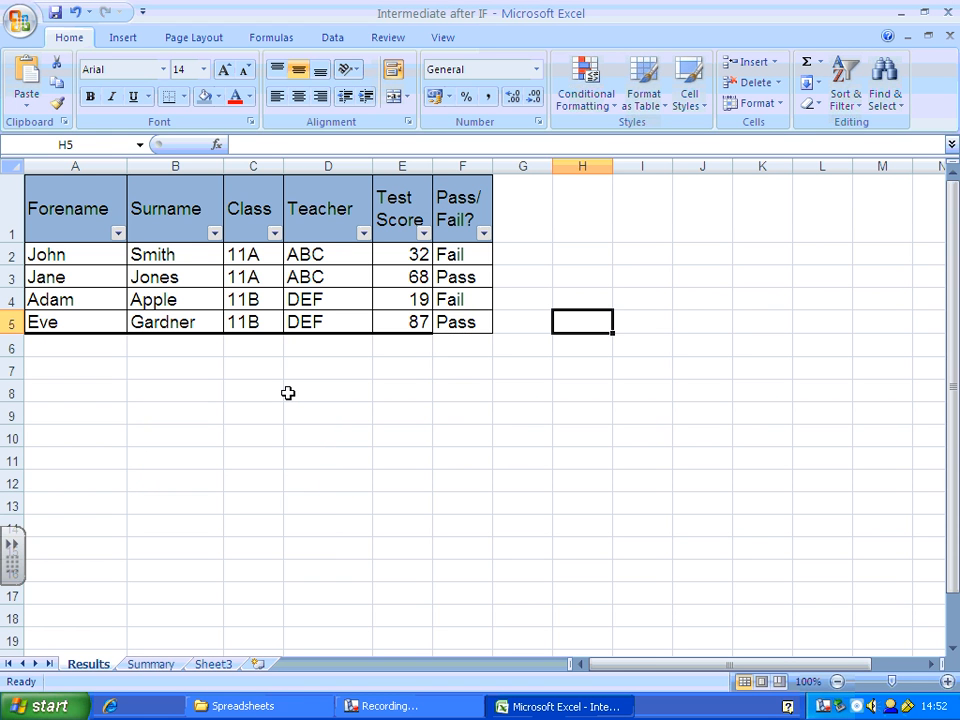
{"action": "mouse_move", "coordinate": [444, 396]}
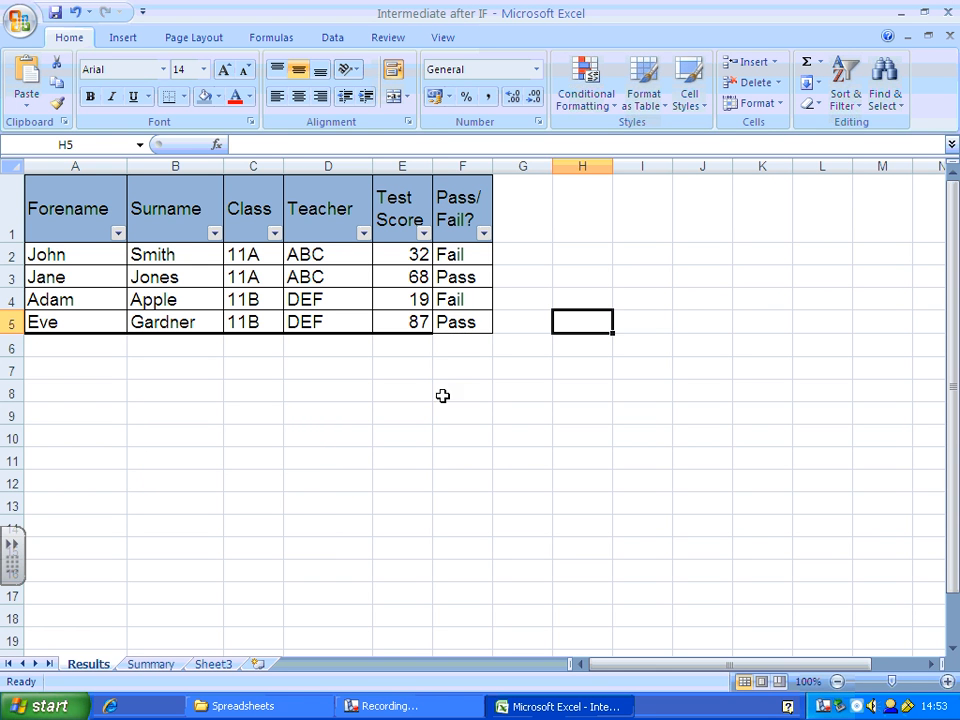
{"action": "mouse_move", "coordinate": [462, 254]}
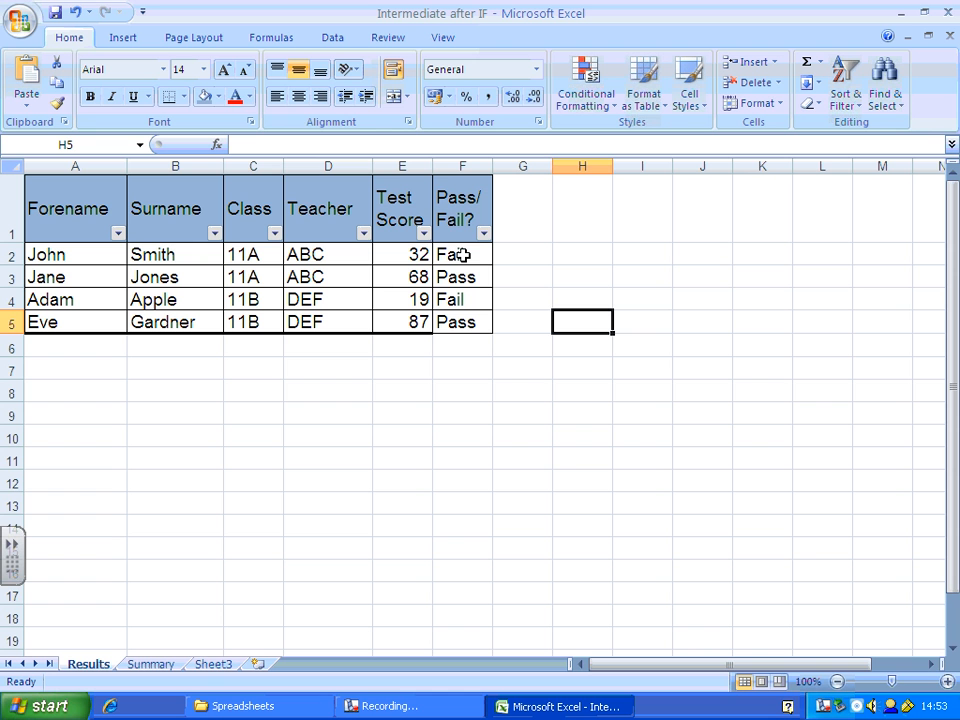
{"action": "mouse_move", "coordinate": [462, 276]}
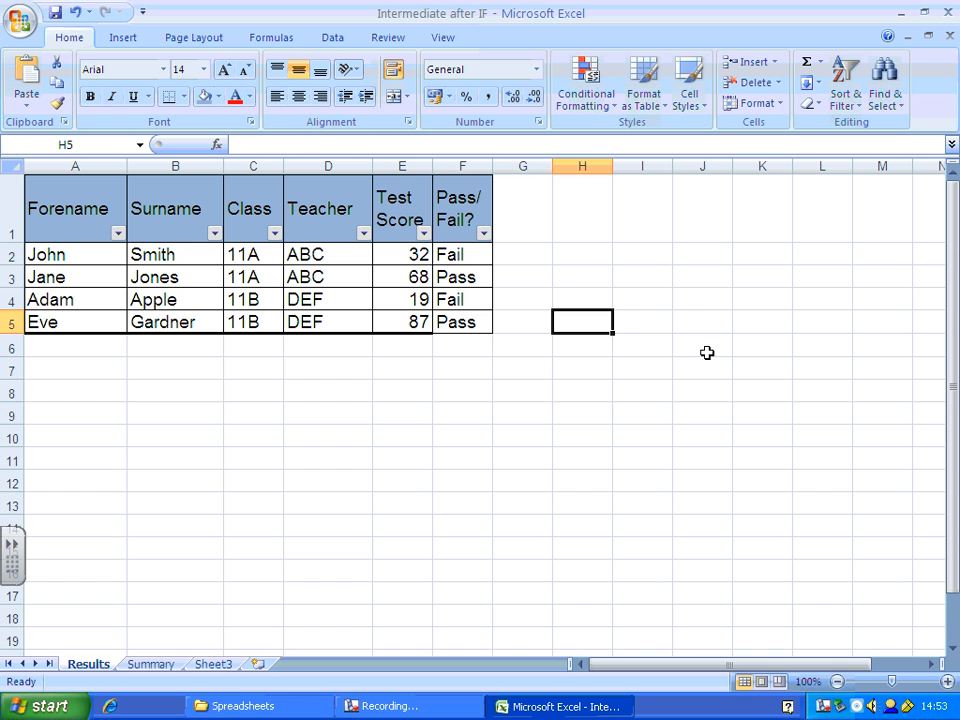
Step: Start a rule on F2:F5 for cells whose value is equal to "Pass"
{"action": "left_click_drag", "start_coordinate": [462, 254], "coordinate": [462, 300]}
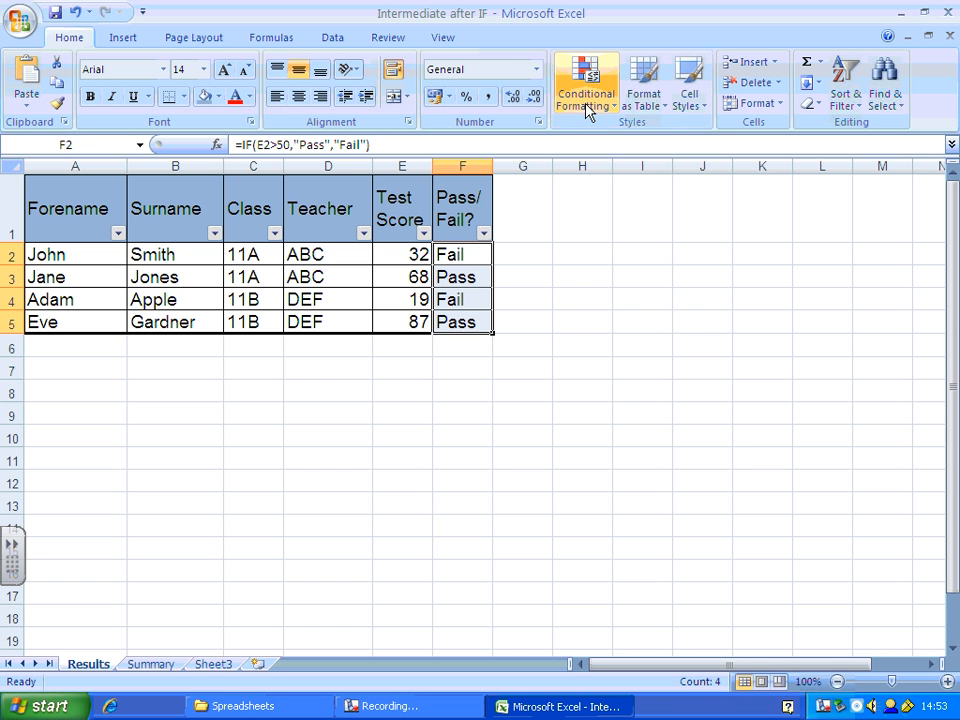
{"action": "left_click", "coordinate": [586, 80]}
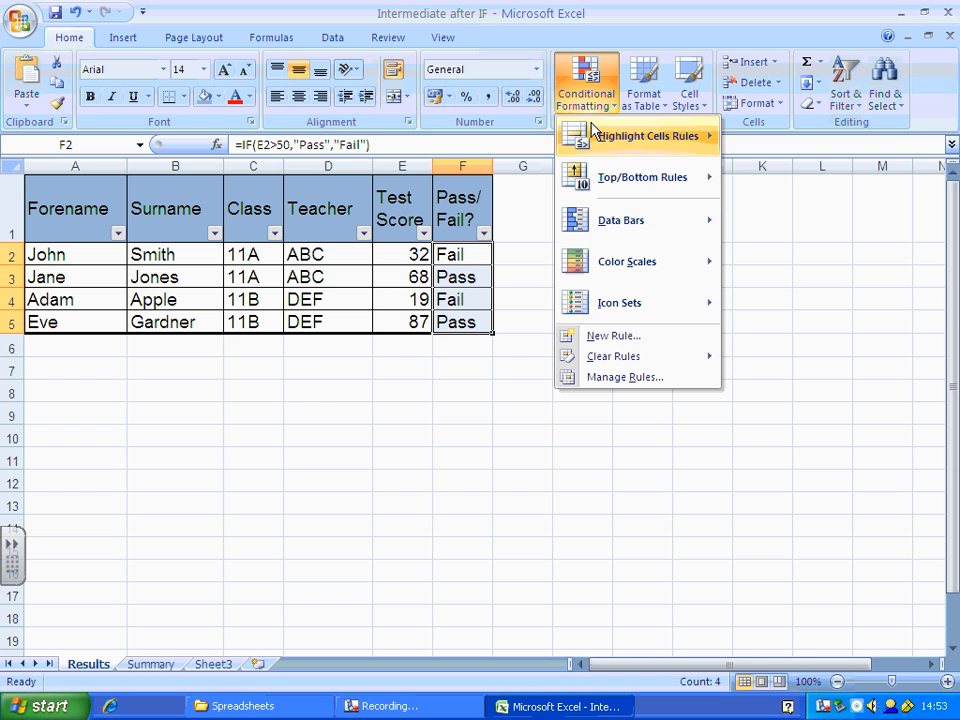
{"action": "mouse_move", "coordinate": [612, 336]}
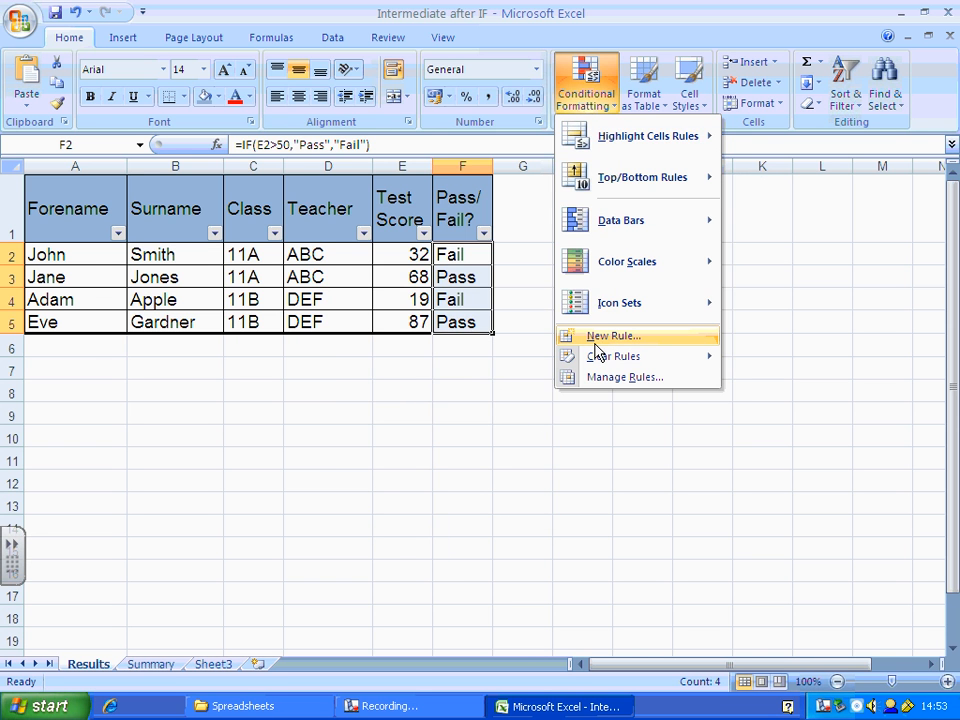
{"action": "left_click", "coordinate": [612, 336]}
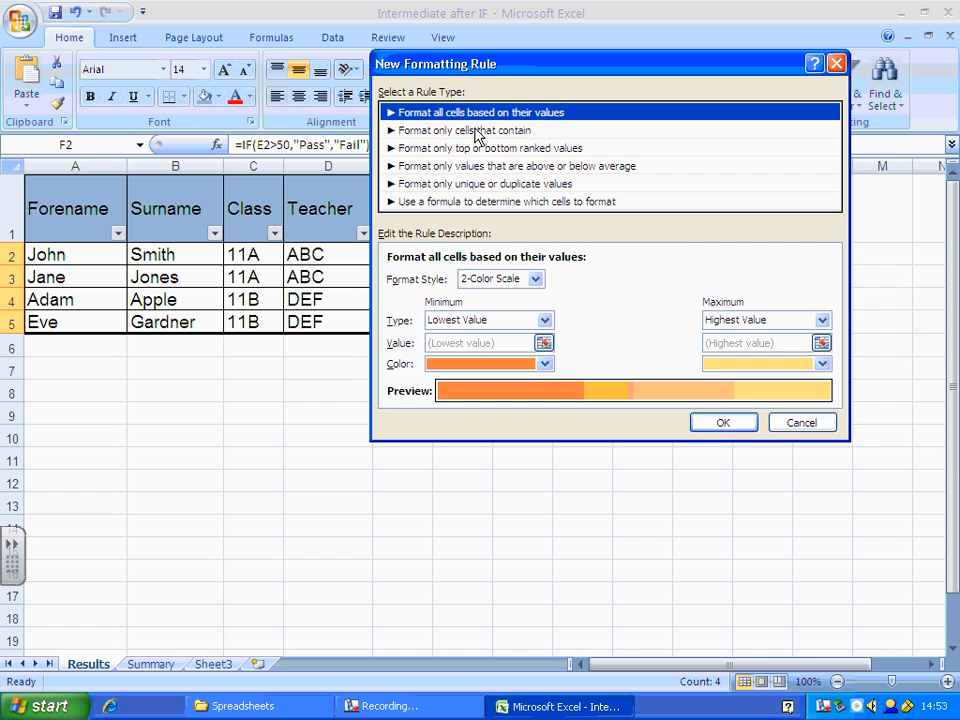
{"action": "left_click", "coordinate": [464, 130]}
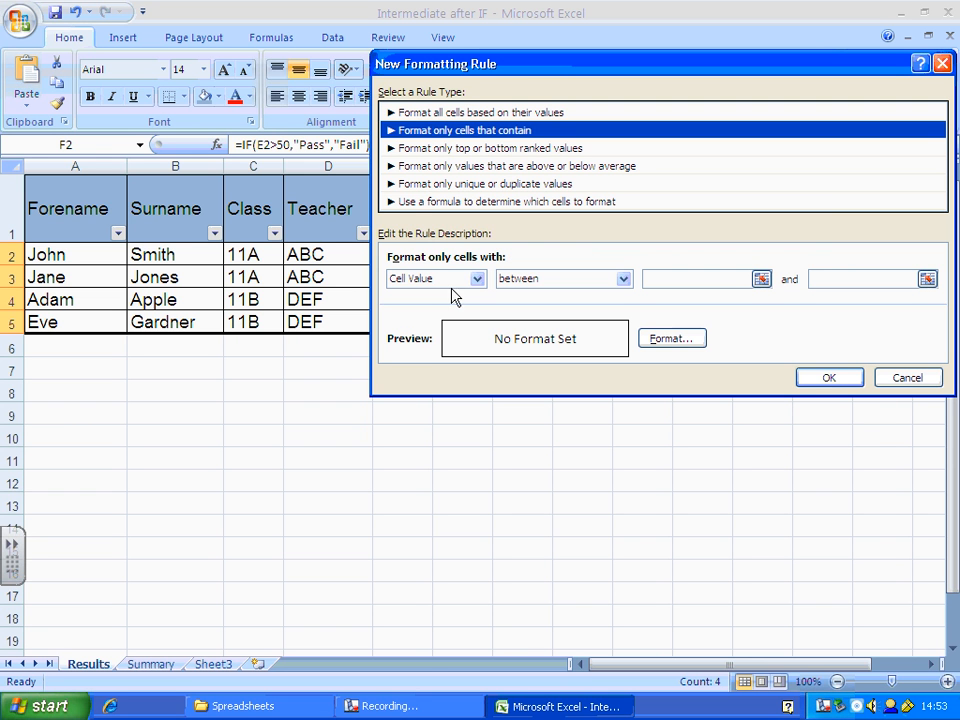
{"action": "mouse_move", "coordinate": [408, 284]}
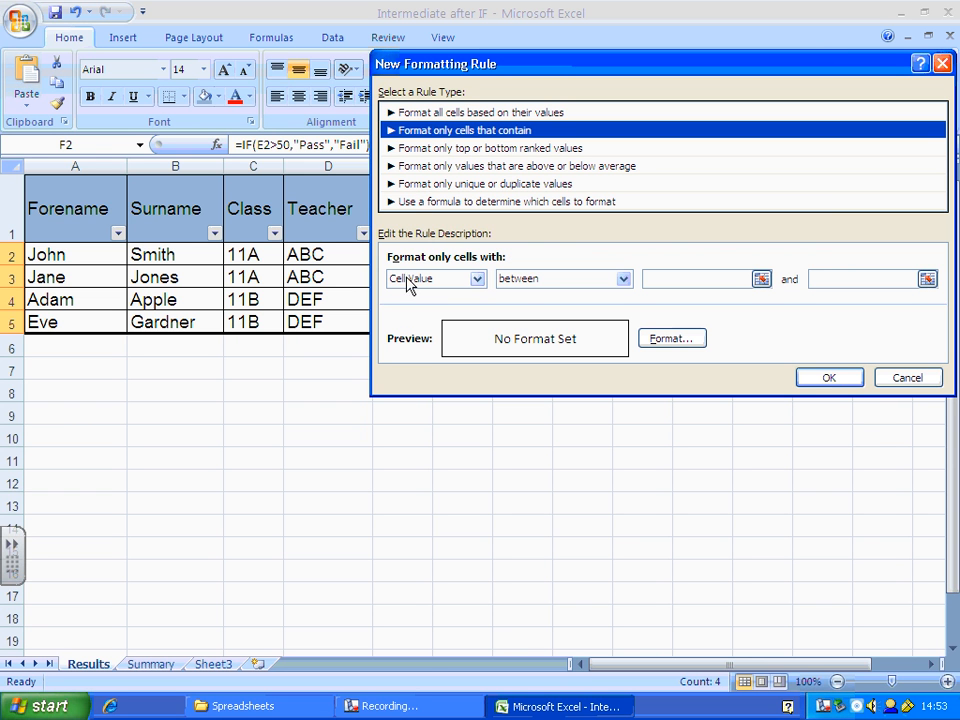
{"action": "left_click", "coordinate": [622, 278]}
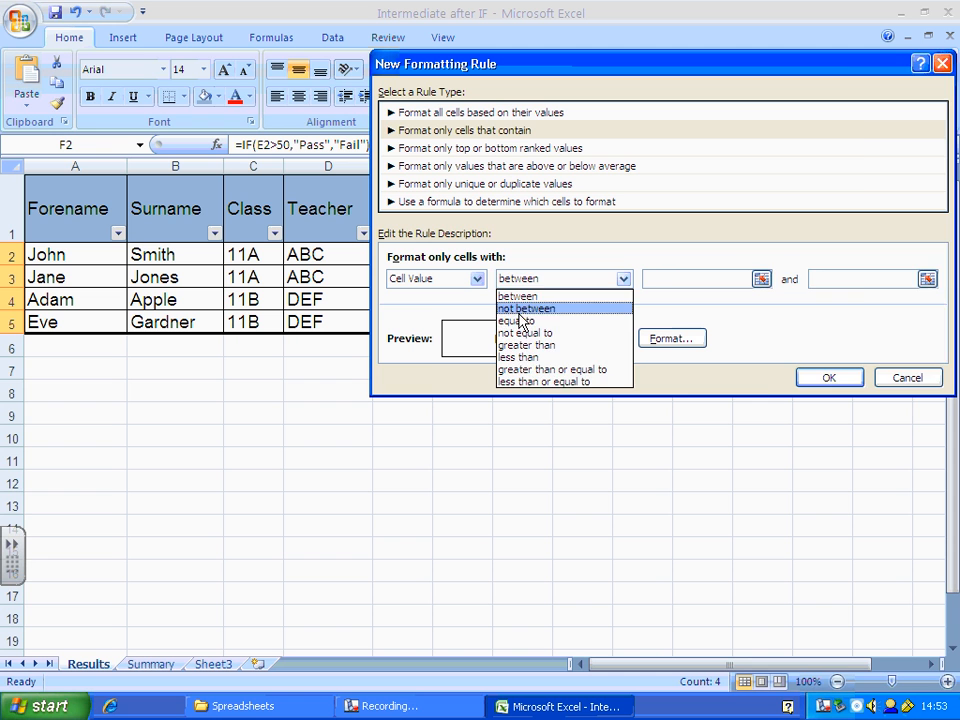
{"action": "left_click", "coordinate": [520, 320]}
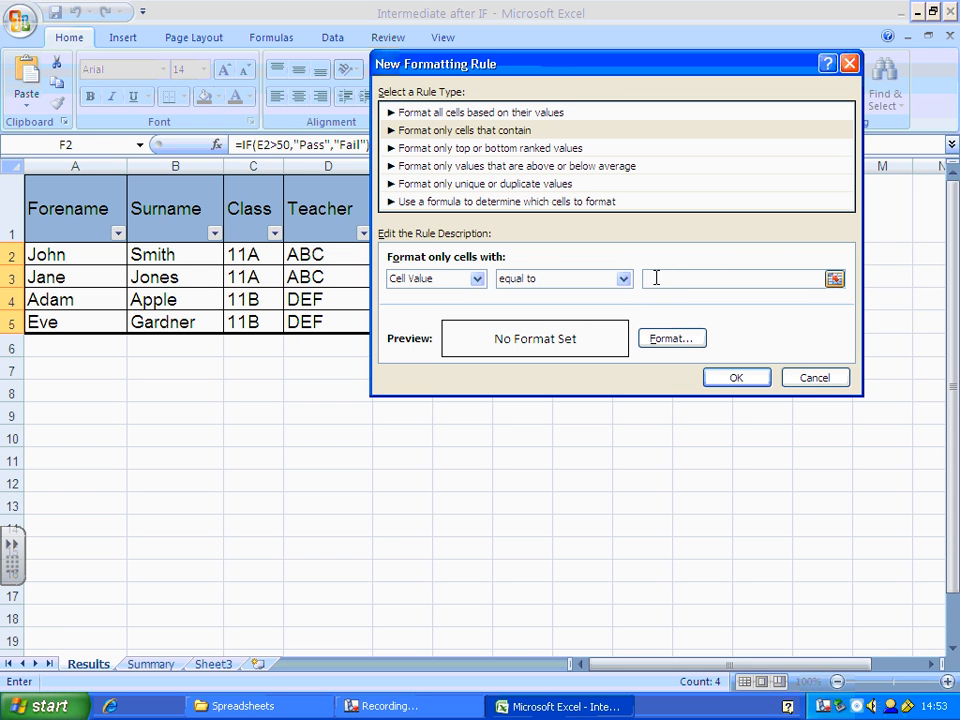
{"action": "type", "text": "Pass"}
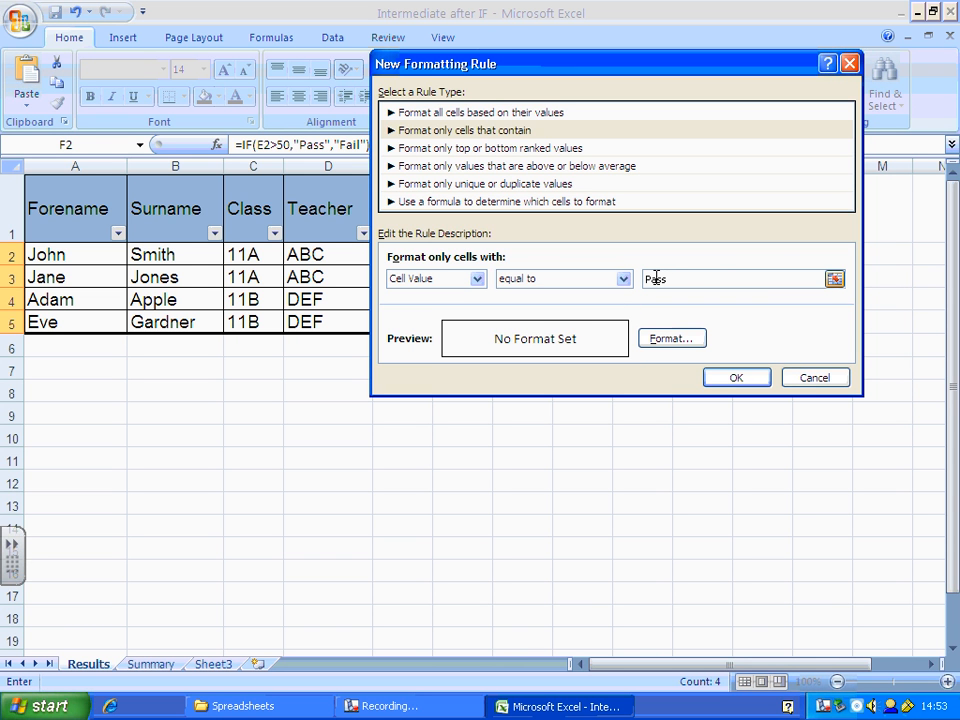
{"action": "type", "text": "\"+$E$"}
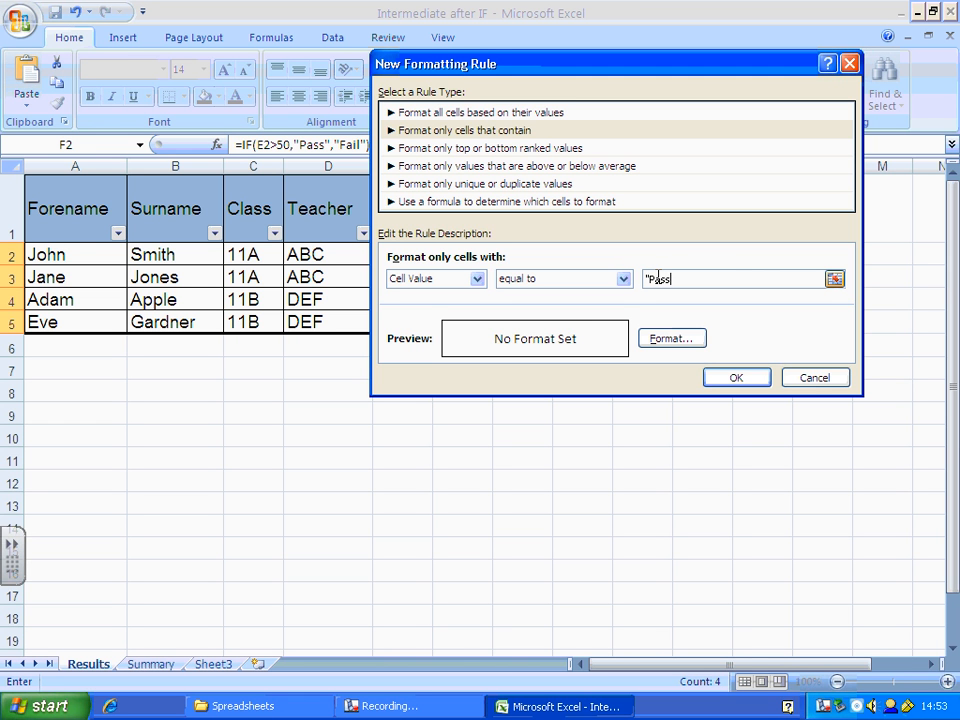
{"action": "type", "text": "\""}
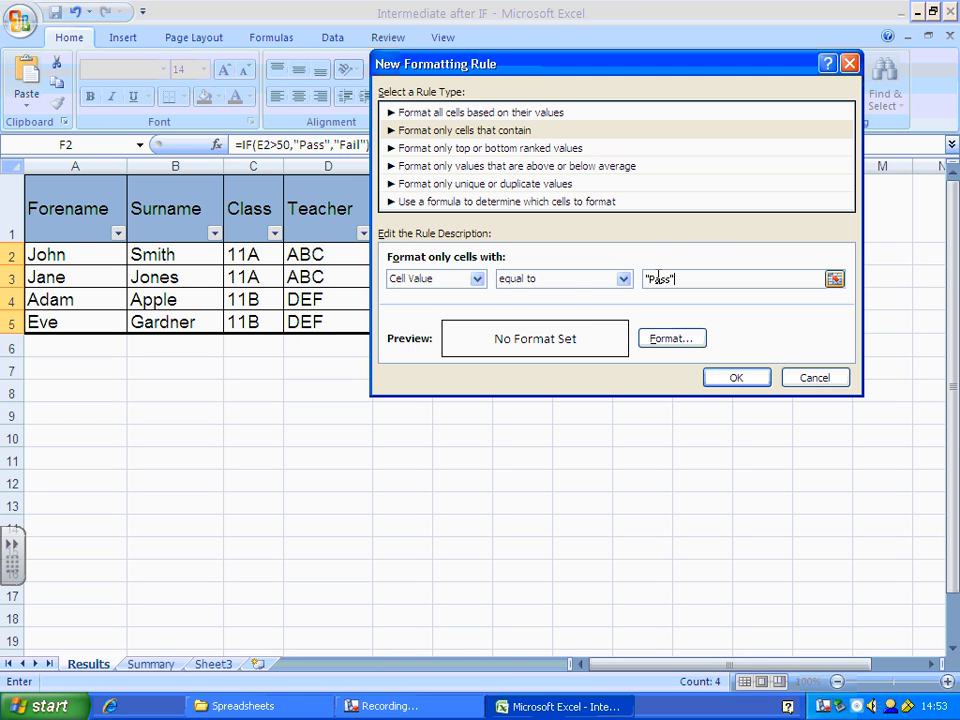
{"action": "mouse_move", "coordinate": [660, 296]}
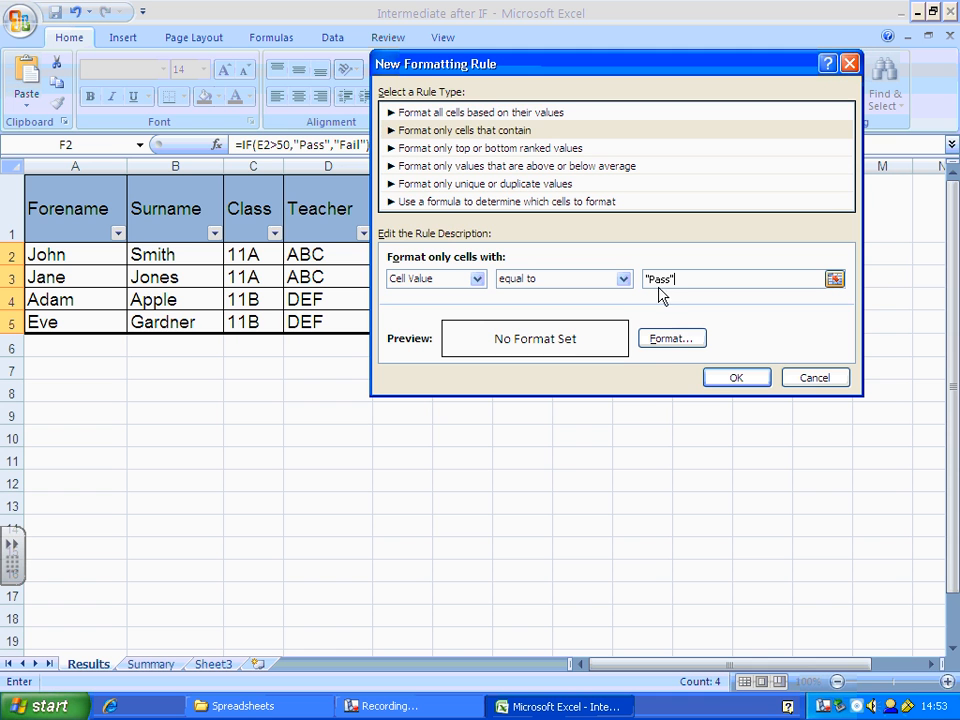
{"action": "mouse_move", "coordinate": [672, 338]}
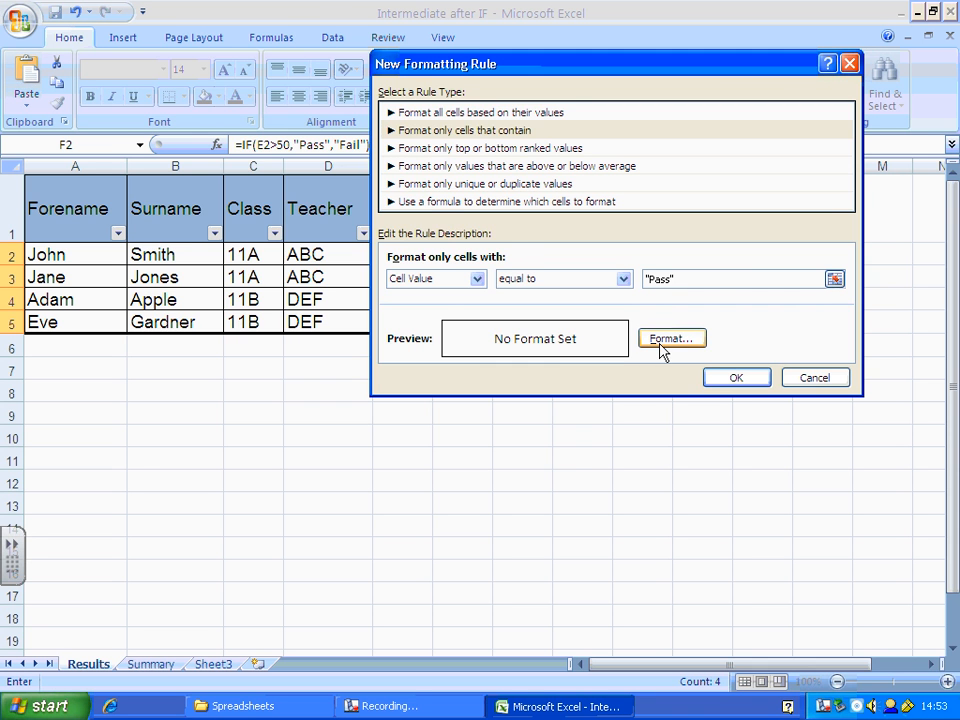
Step: Give matching cells a green fill and apply the rule
{"action": "left_click", "coordinate": [672, 338]}
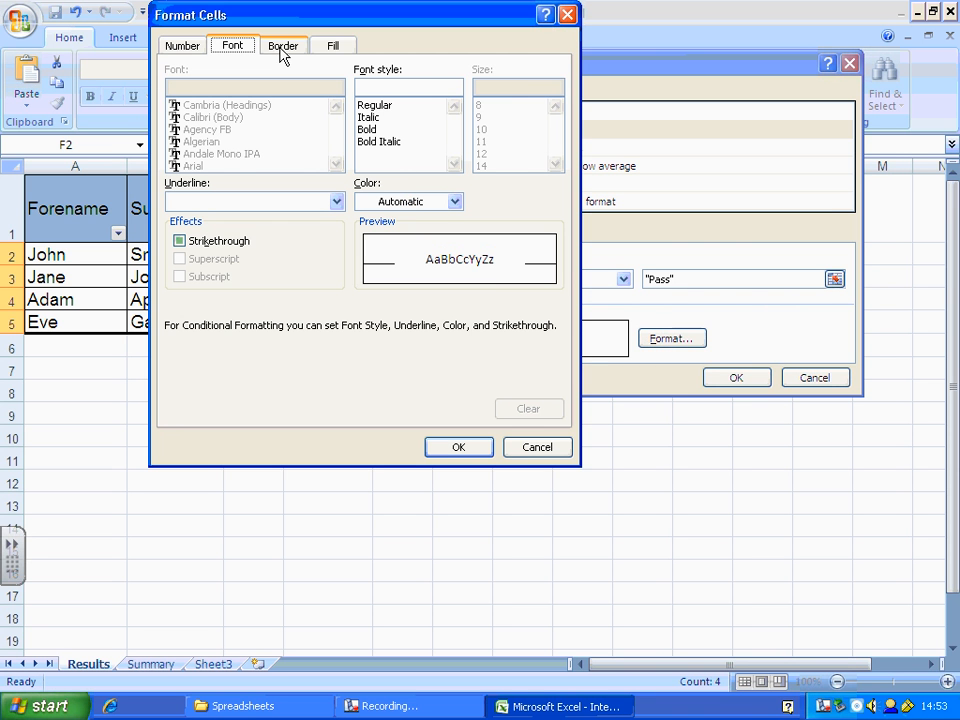
{"action": "left_click", "coordinate": [334, 44]}
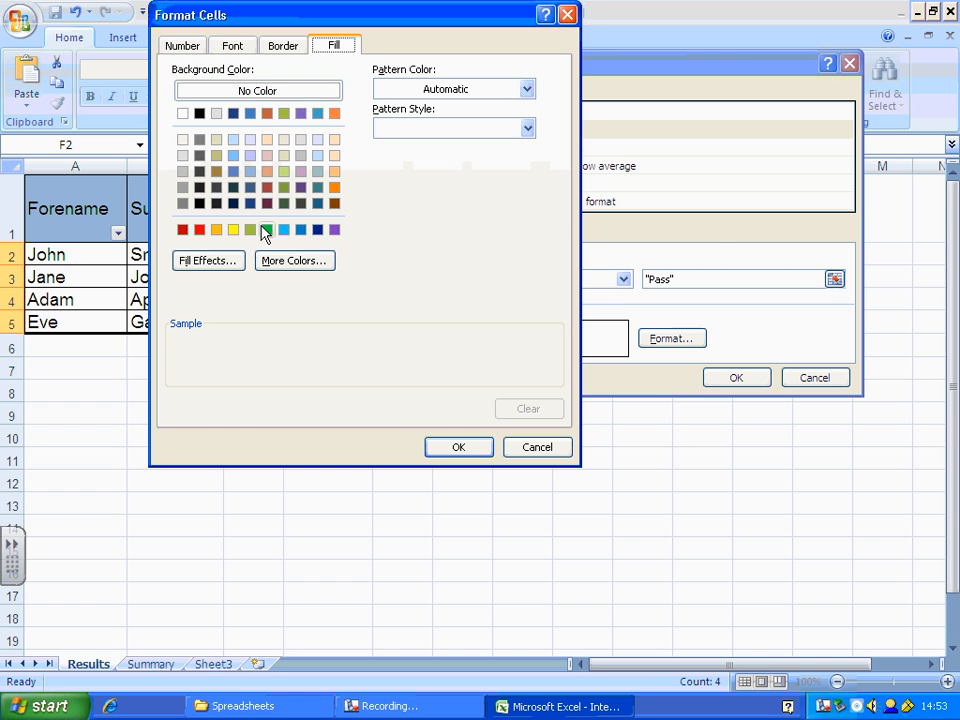
{"action": "left_click", "coordinate": [250, 230]}
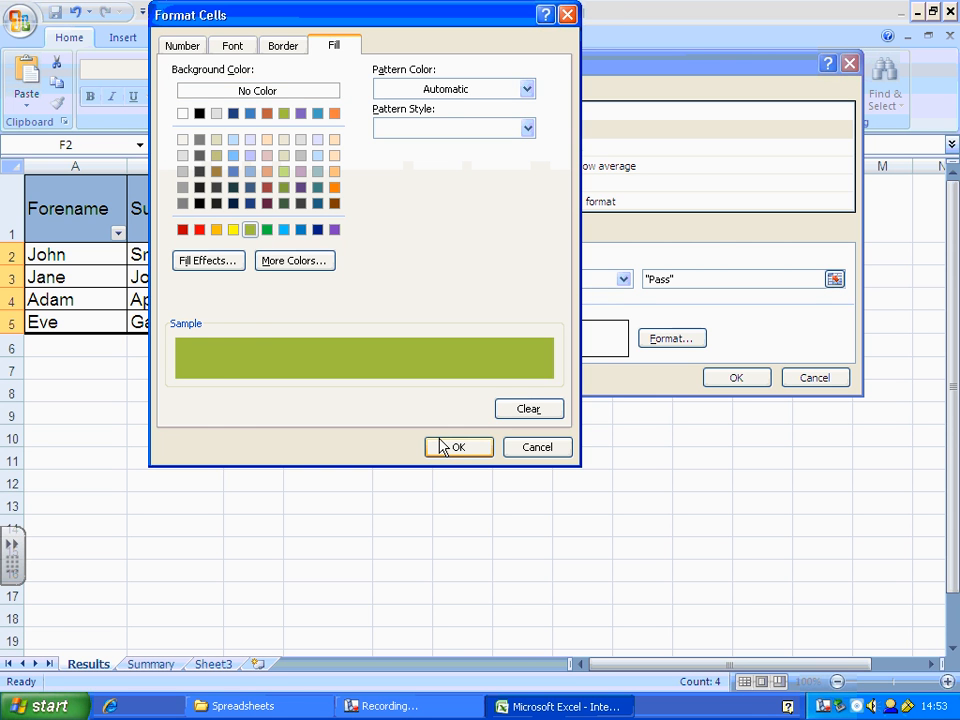
{"action": "left_click", "coordinate": [458, 448]}
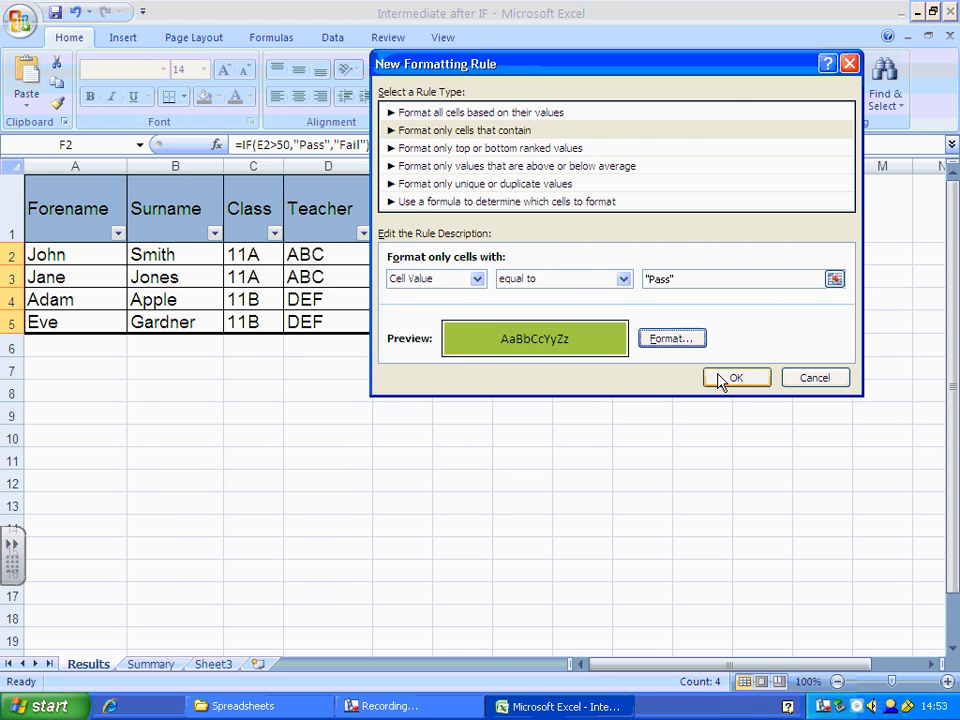
{"action": "left_click", "coordinate": [736, 376]}
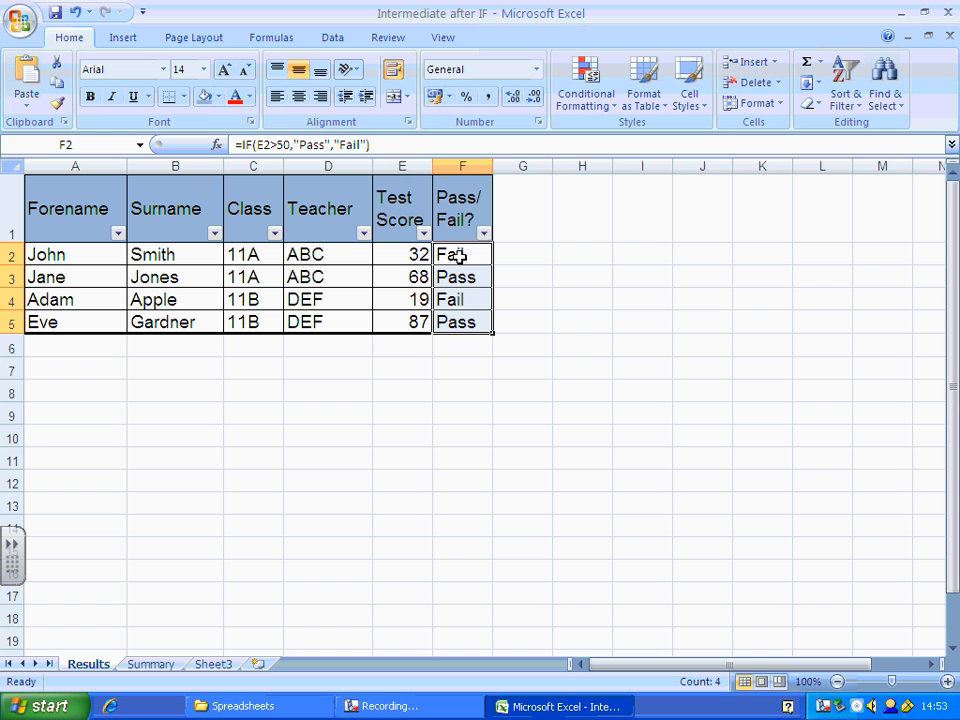
Step: Edit the Pass rule in Rules Manager, correct its value to ="Pass" and apply it
{"action": "left_click", "coordinate": [584, 80]}
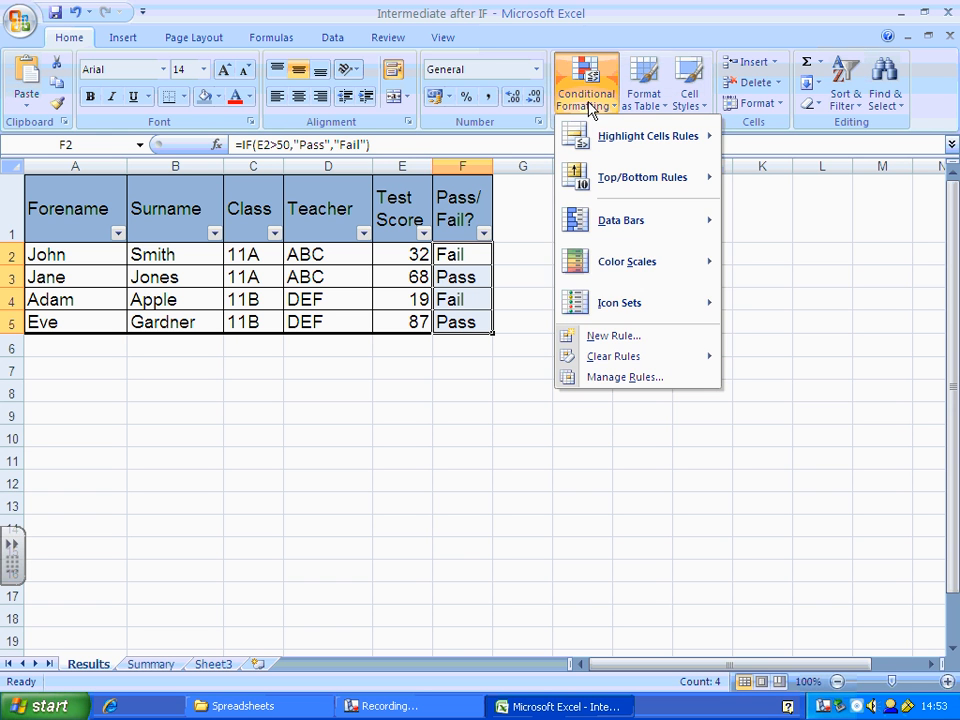
{"action": "mouse_move", "coordinate": [624, 376]}
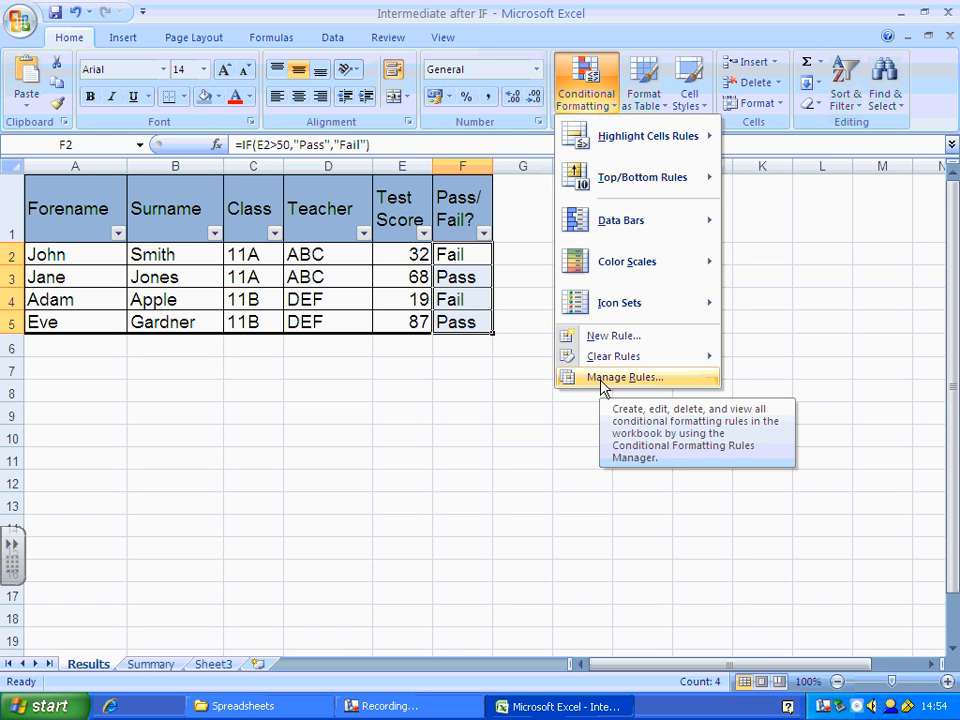
{"action": "left_click", "coordinate": [624, 376]}
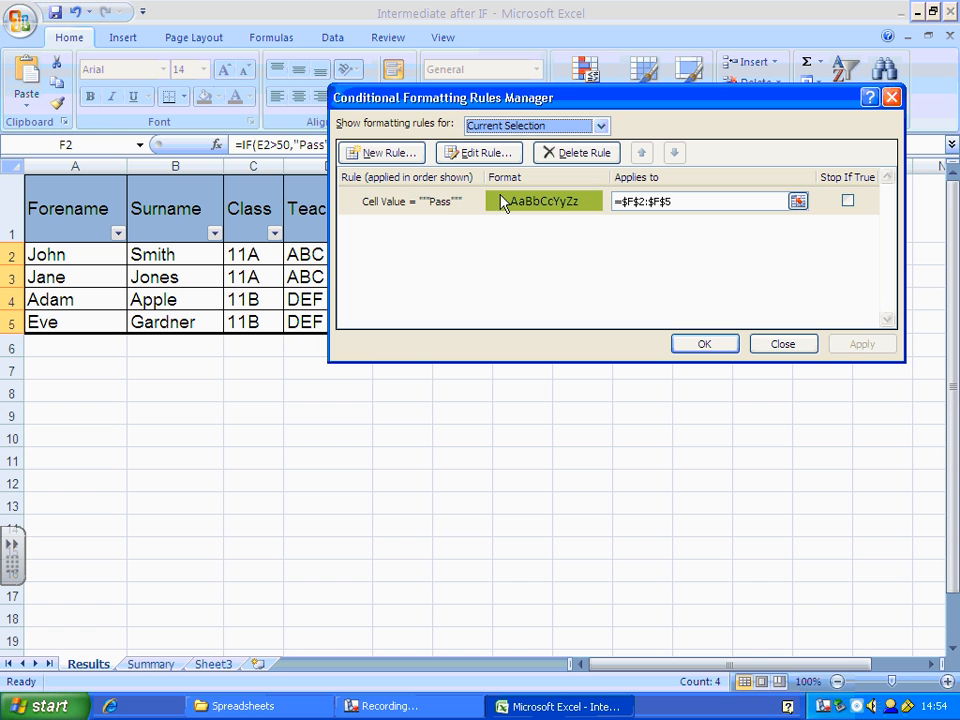
{"action": "mouse_move", "coordinate": [440, 204]}
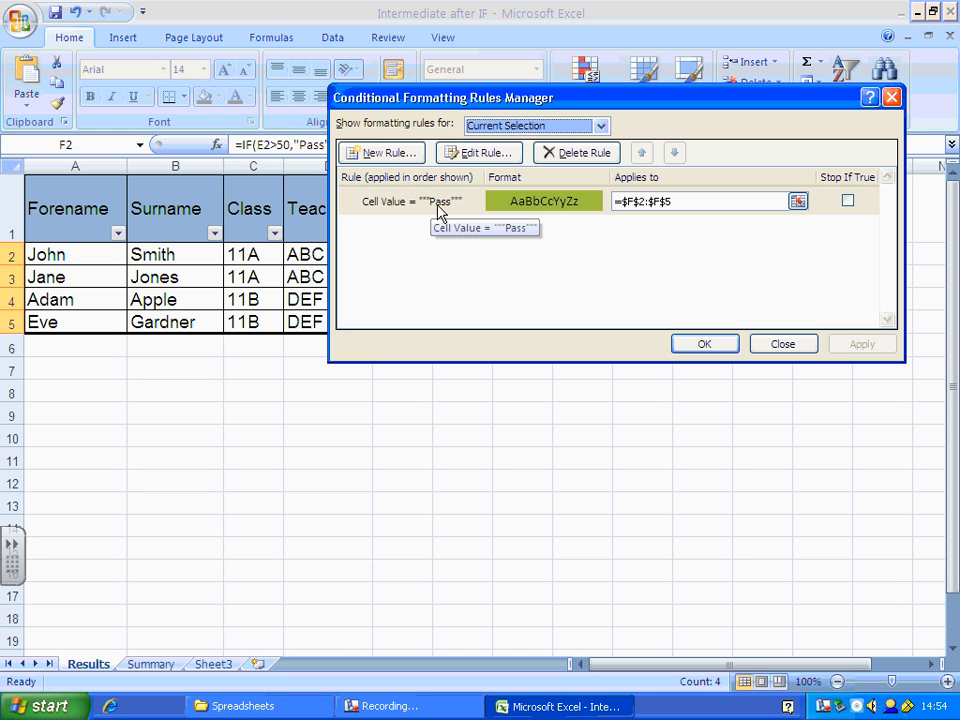
{"action": "left_click", "coordinate": [480, 152]}
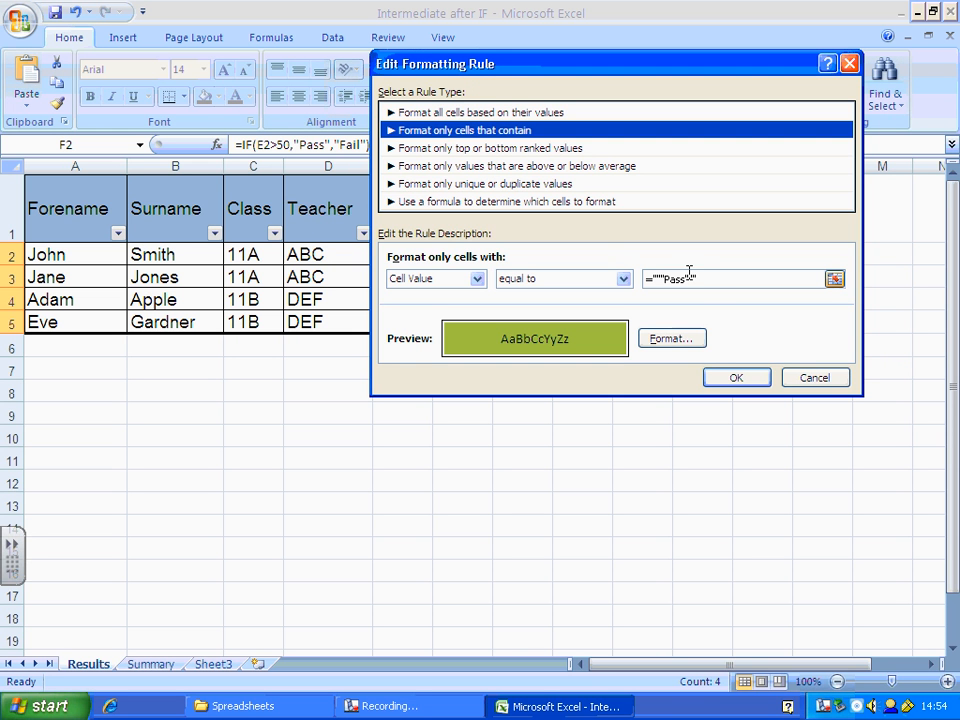
{"action": "left_click", "coordinate": [690, 280]}
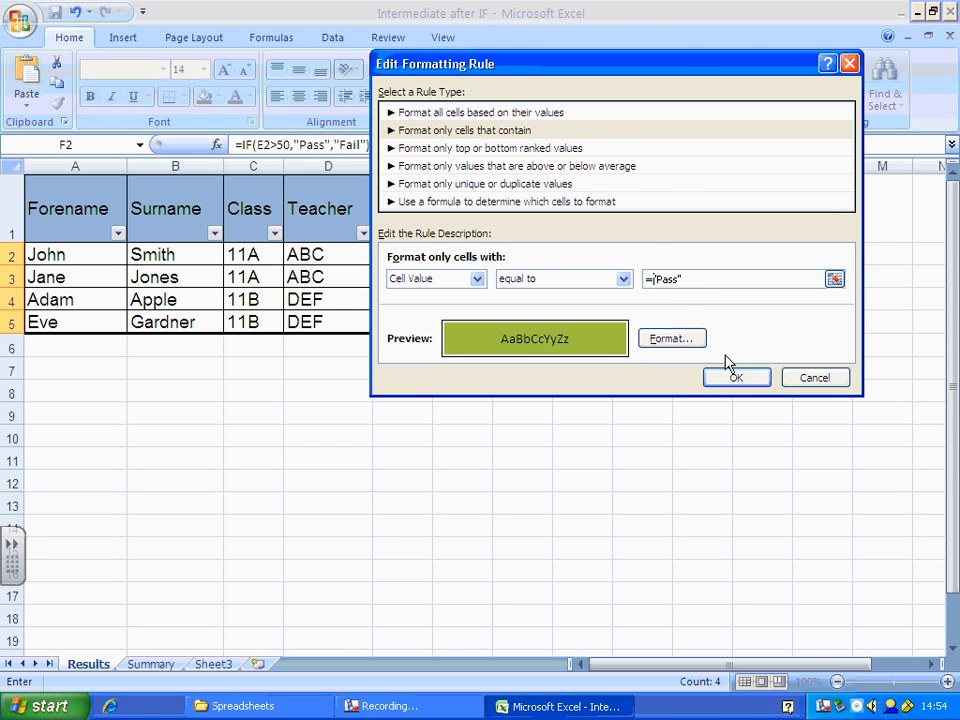
{"action": "left_click", "coordinate": [736, 376]}
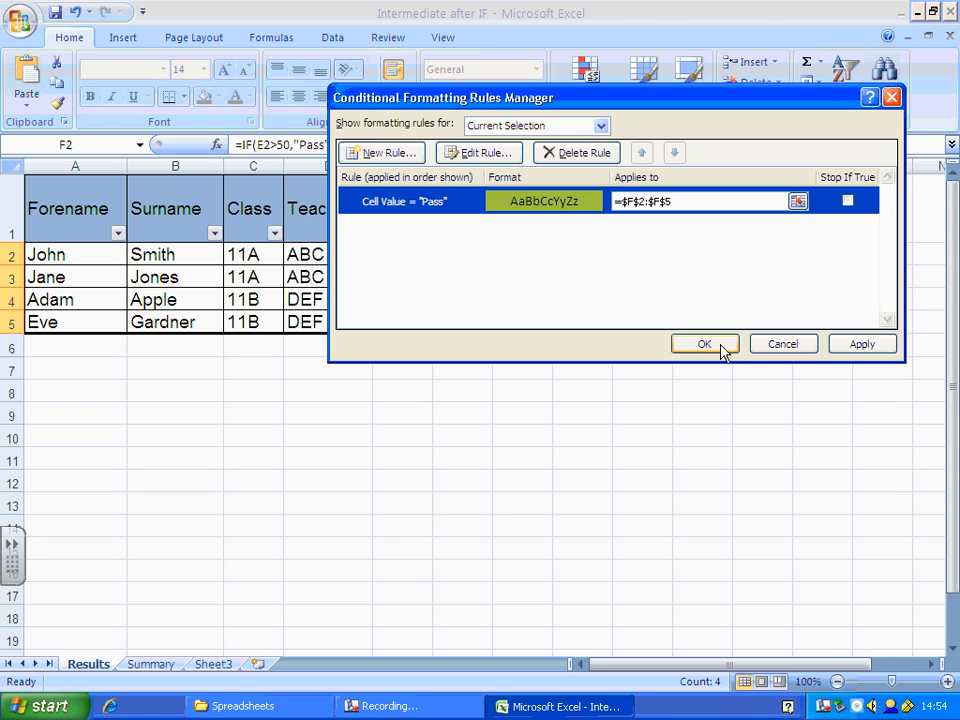
{"action": "left_click", "coordinate": [704, 344]}
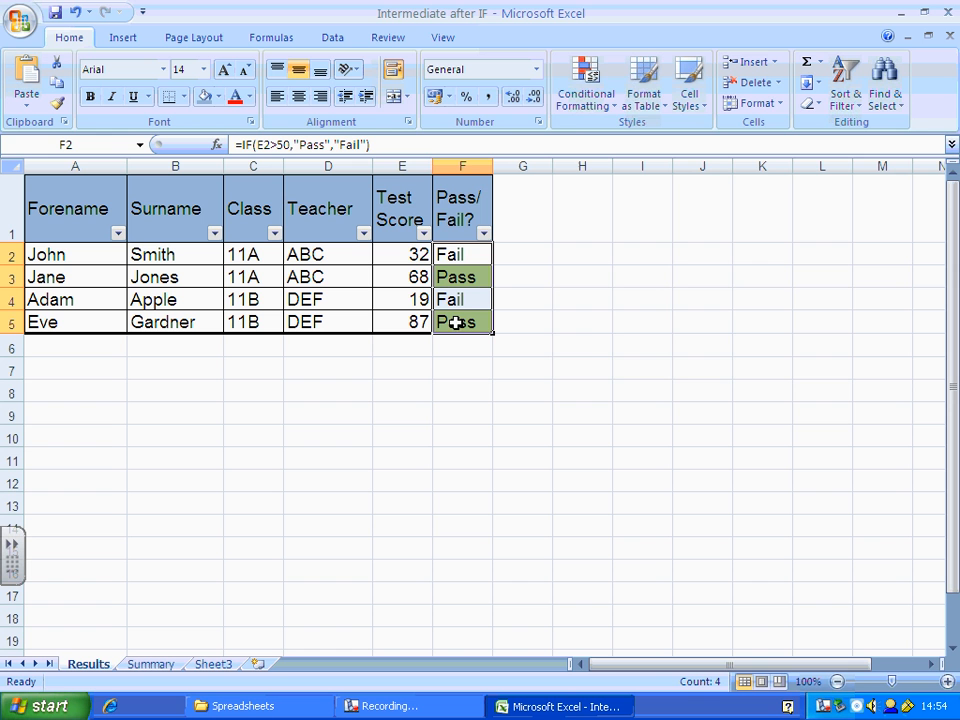
Step: Add a second rule filling cells equal to "Fail" red and apply it
{"action": "left_click", "coordinate": [584, 80]}
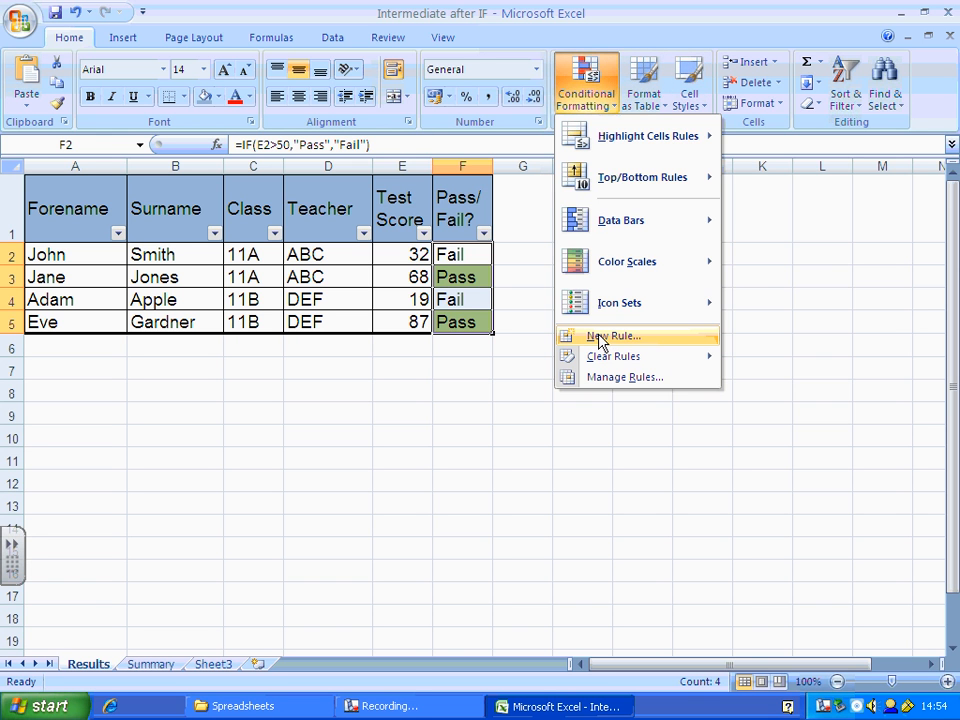
{"action": "left_click", "coordinate": [612, 336]}
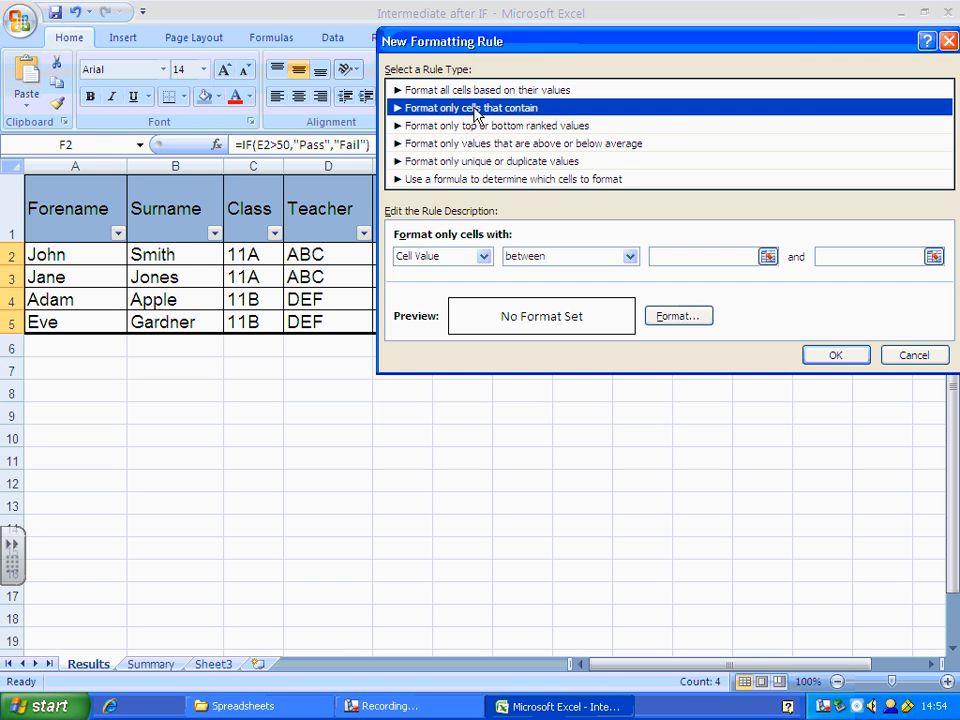
{"action": "left_click", "coordinate": [628, 256]}
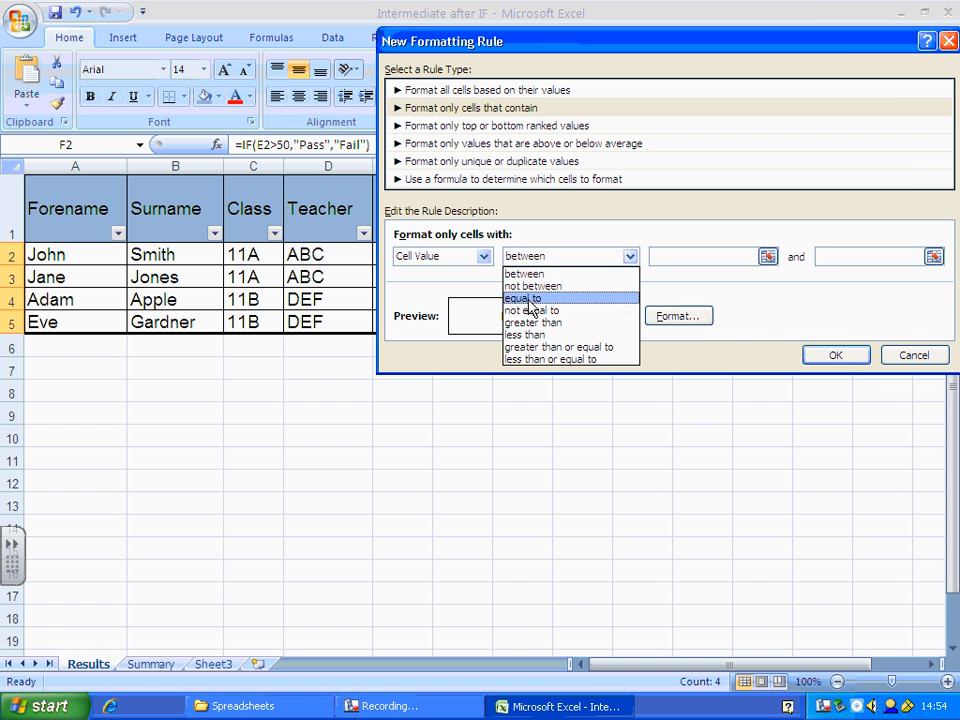
{"action": "left_click", "coordinate": [524, 298]}
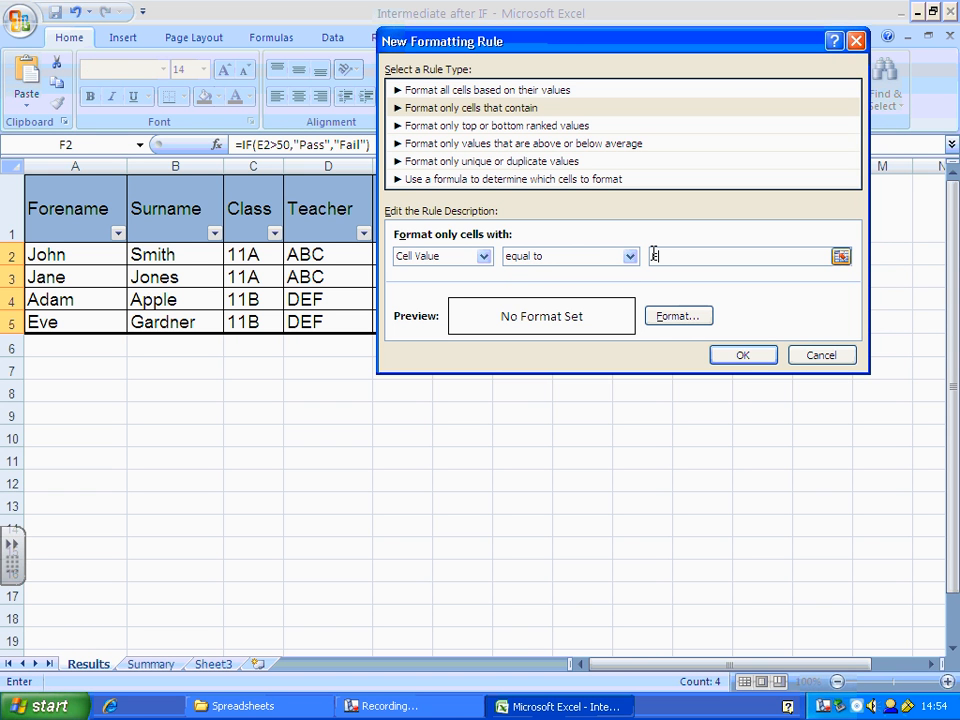
{"action": "type", "text": "Fail"}
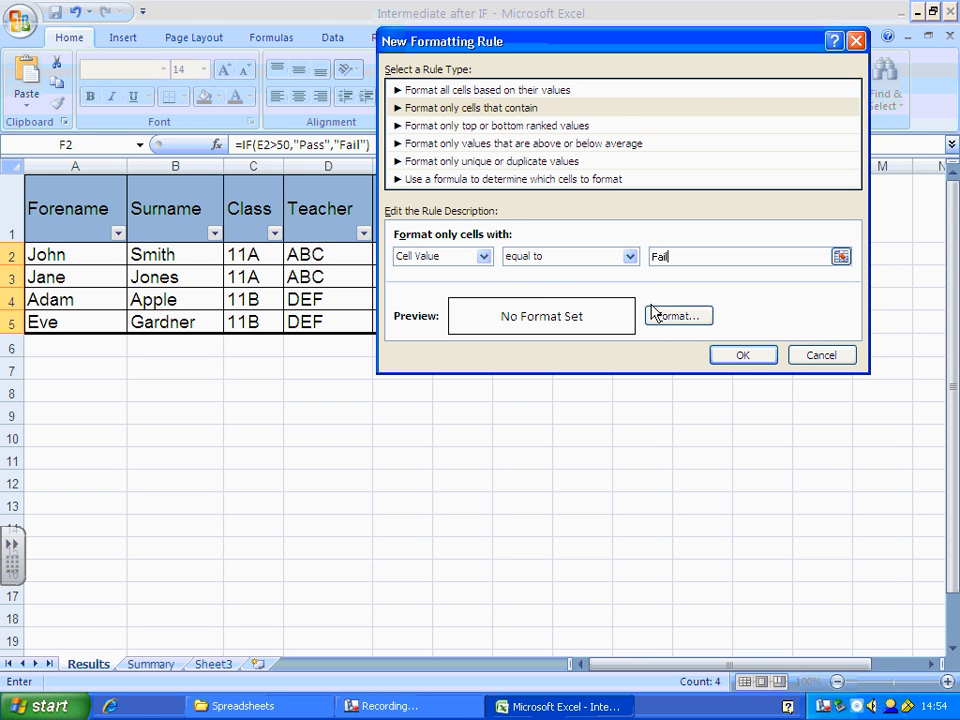
{"action": "left_click", "coordinate": [676, 316]}
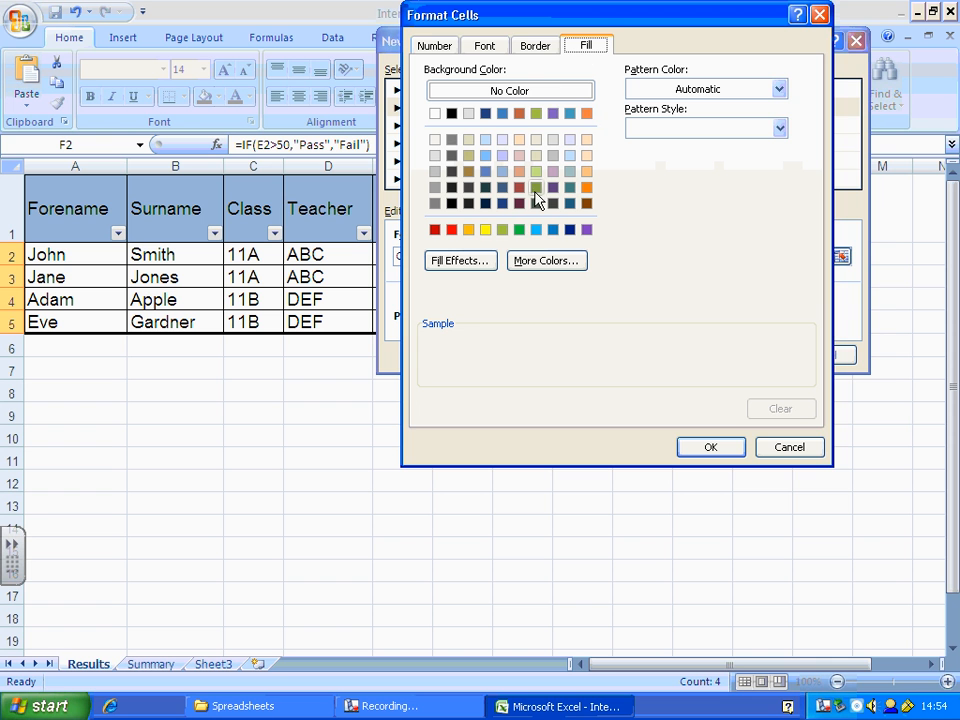
{"action": "left_click", "coordinate": [712, 448]}
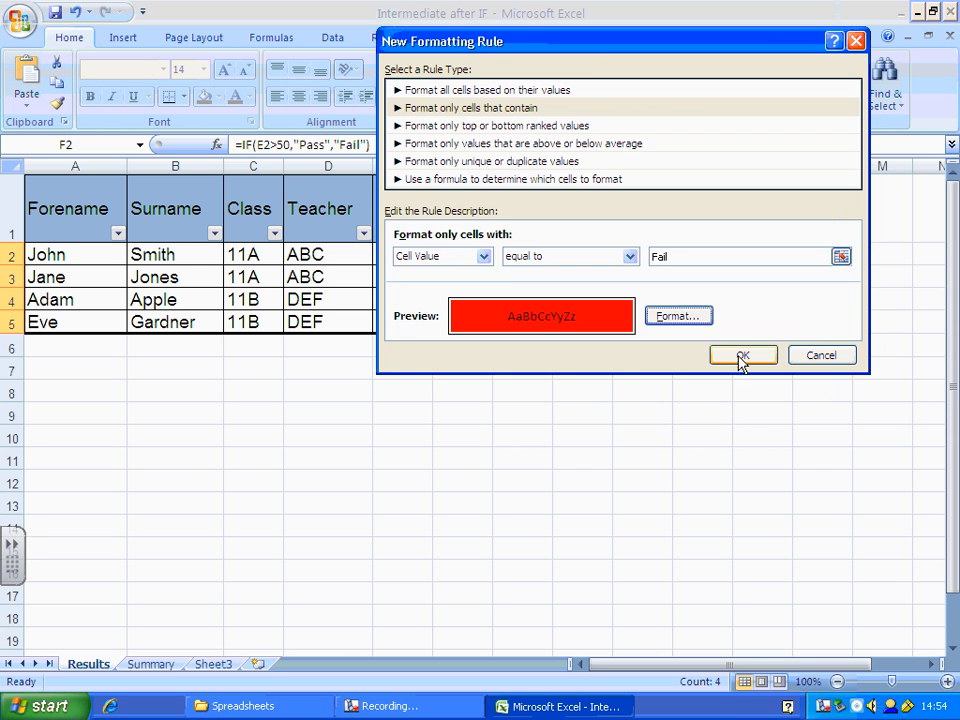
{"action": "left_click", "coordinate": [742, 356]}
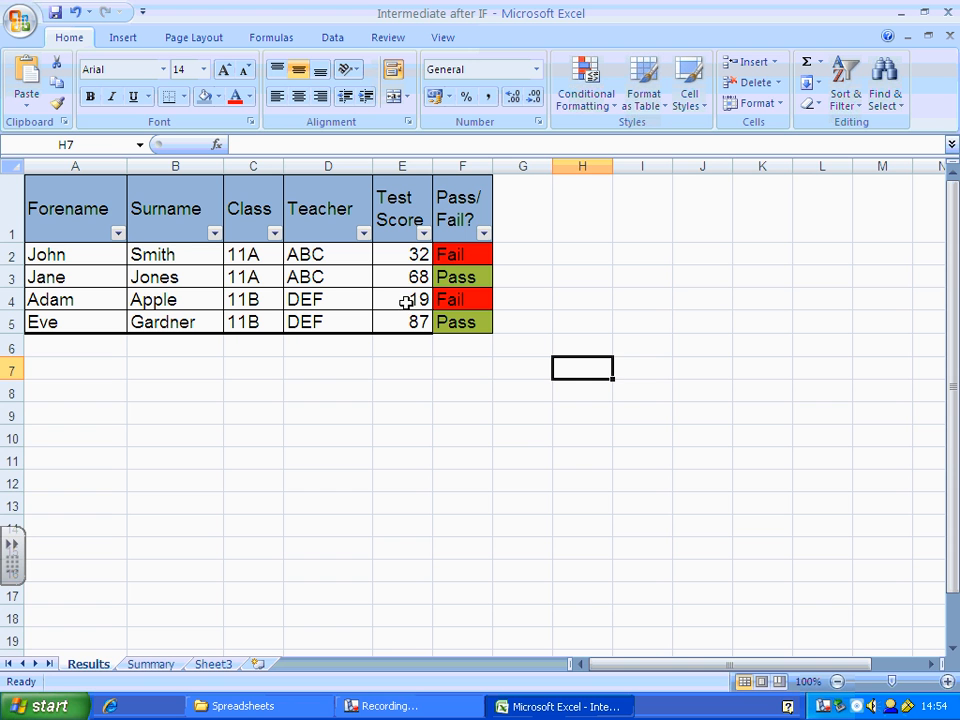
Step: Change Adam's score in E4 to 51 then 50, watching his result turn green then red
{"action": "left_click", "coordinate": [402, 300]}
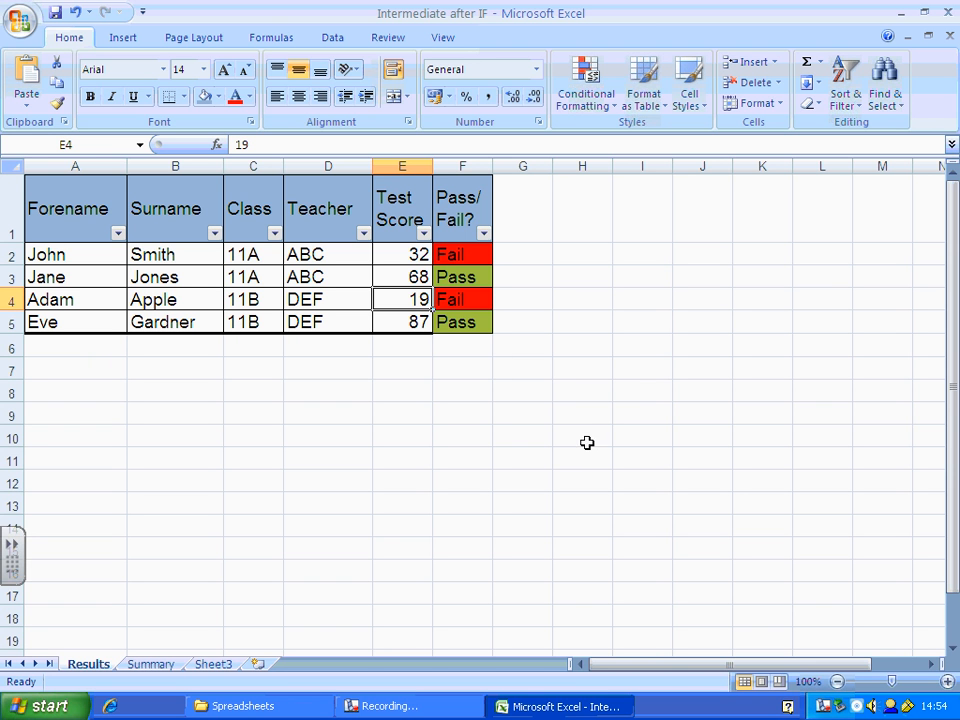
{"action": "mouse_move", "coordinate": [468, 300]}
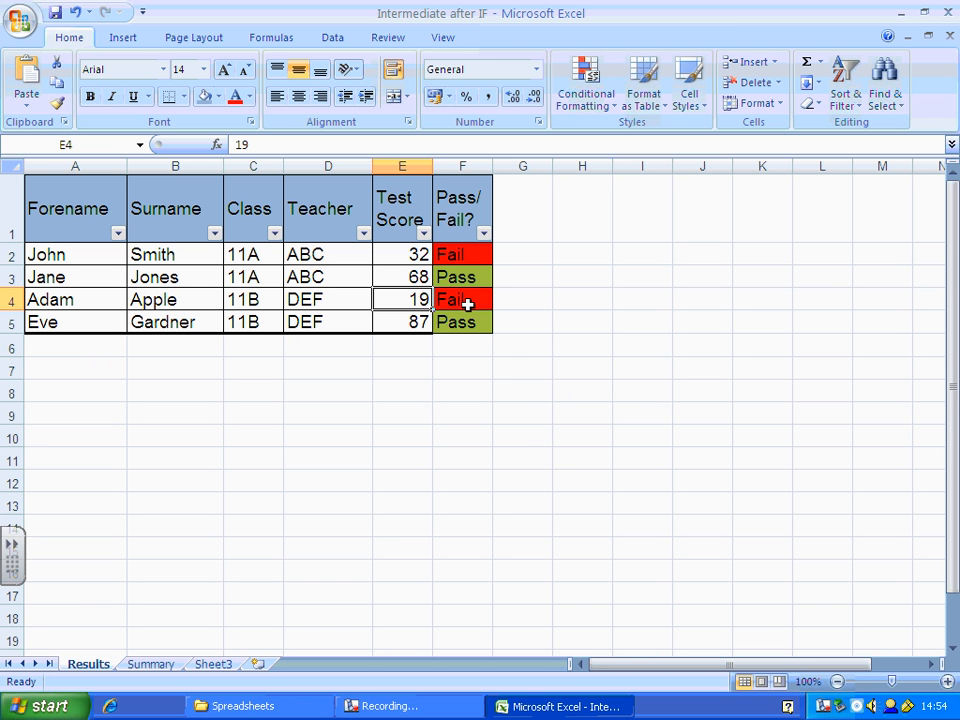
{"action": "mouse_move", "coordinate": [620, 370]}
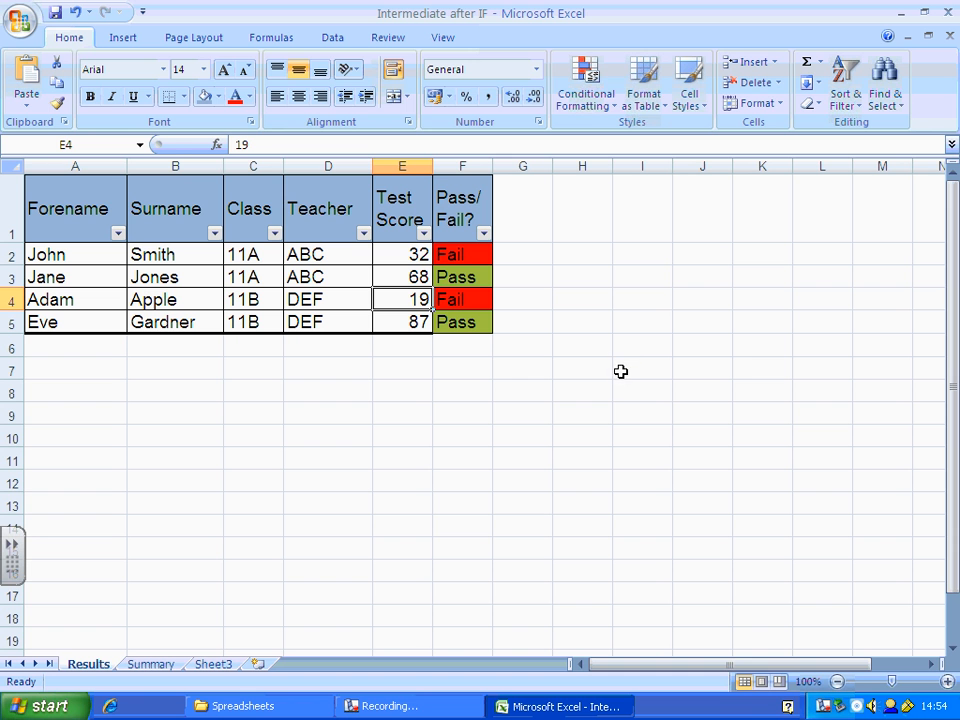
{"action": "type", "text": "51"}
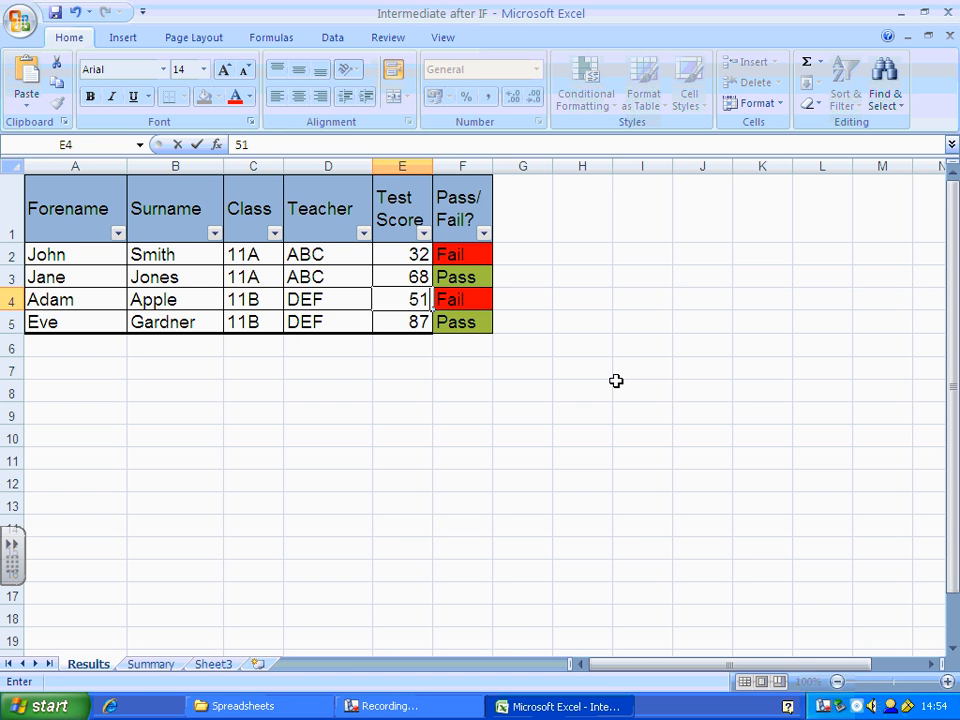
{"action": "key", "text": "Return"}
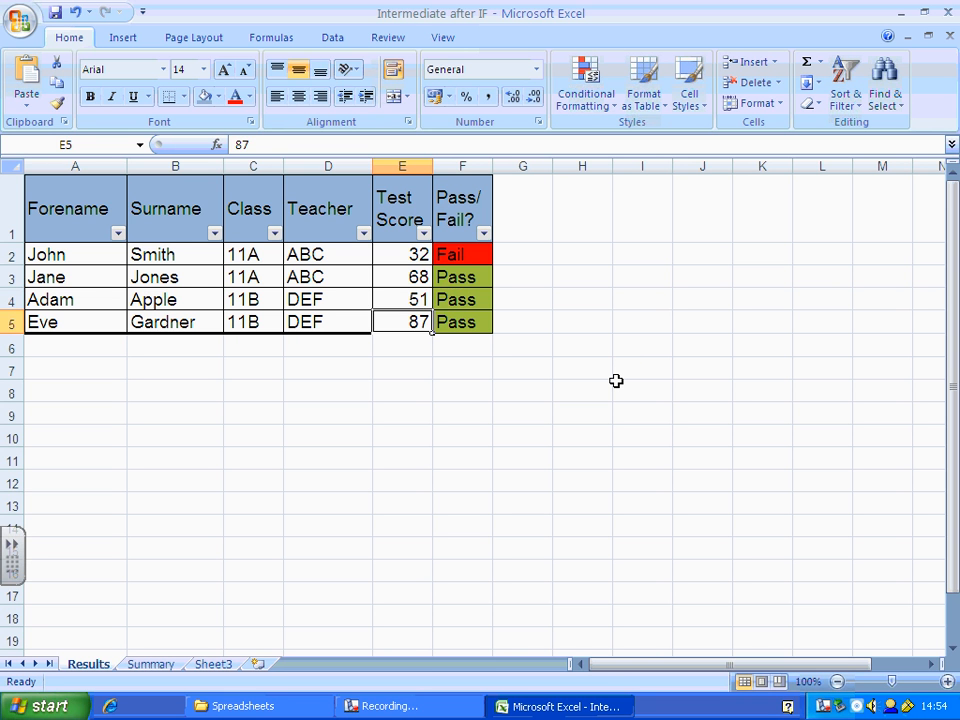
{"action": "left_click", "coordinate": [400, 300]}
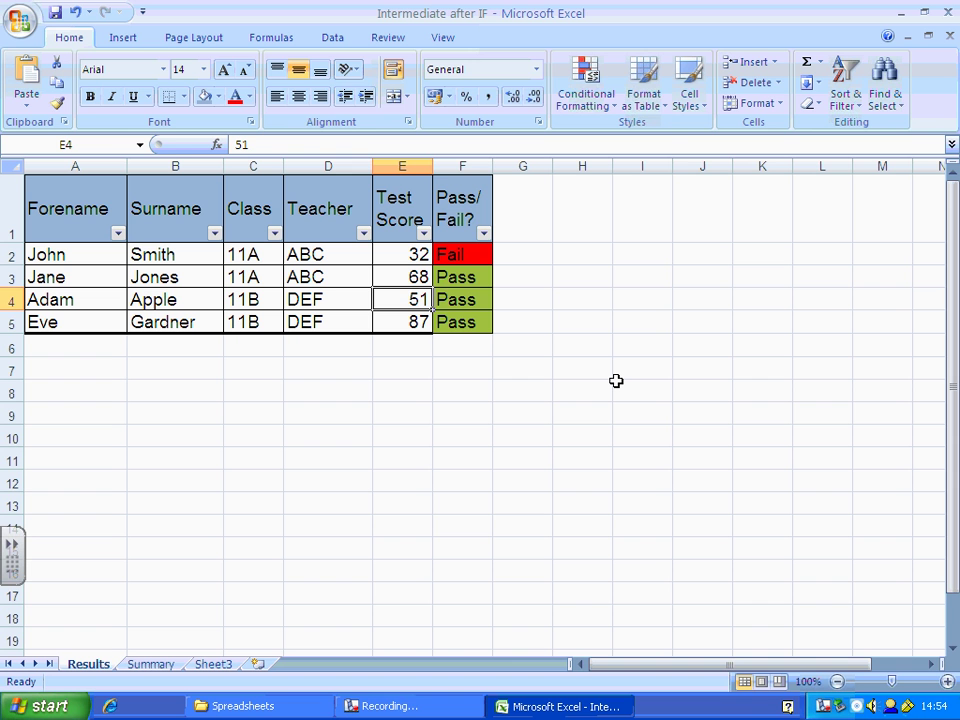
{"action": "type", "text": "50"}
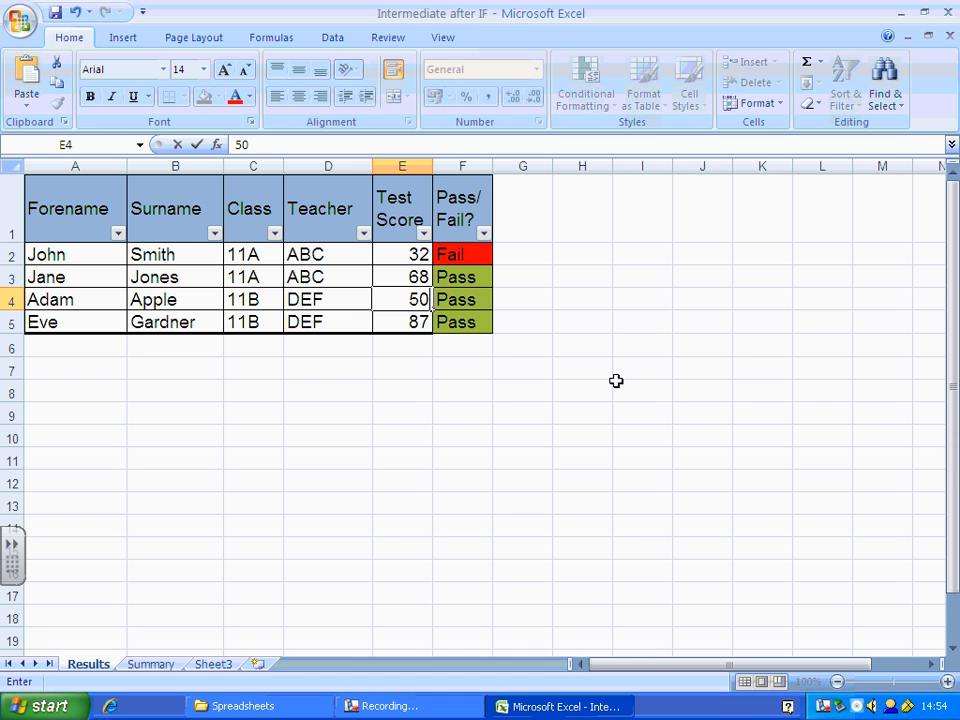
{"action": "key", "text": "Return"}
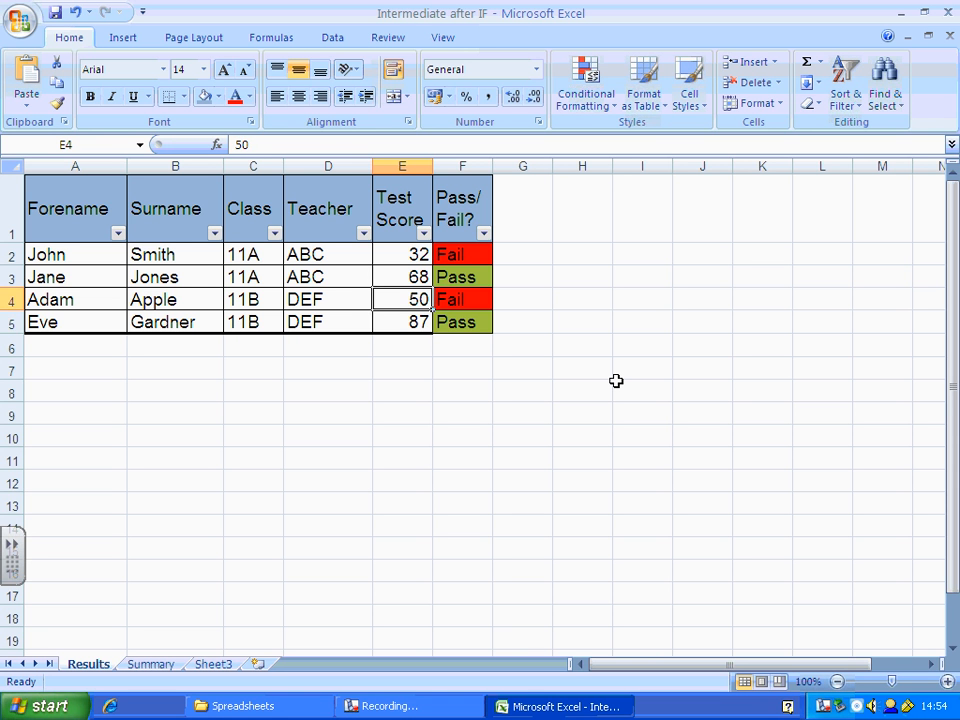
{"action": "mouse_move", "coordinate": [278, 482]}
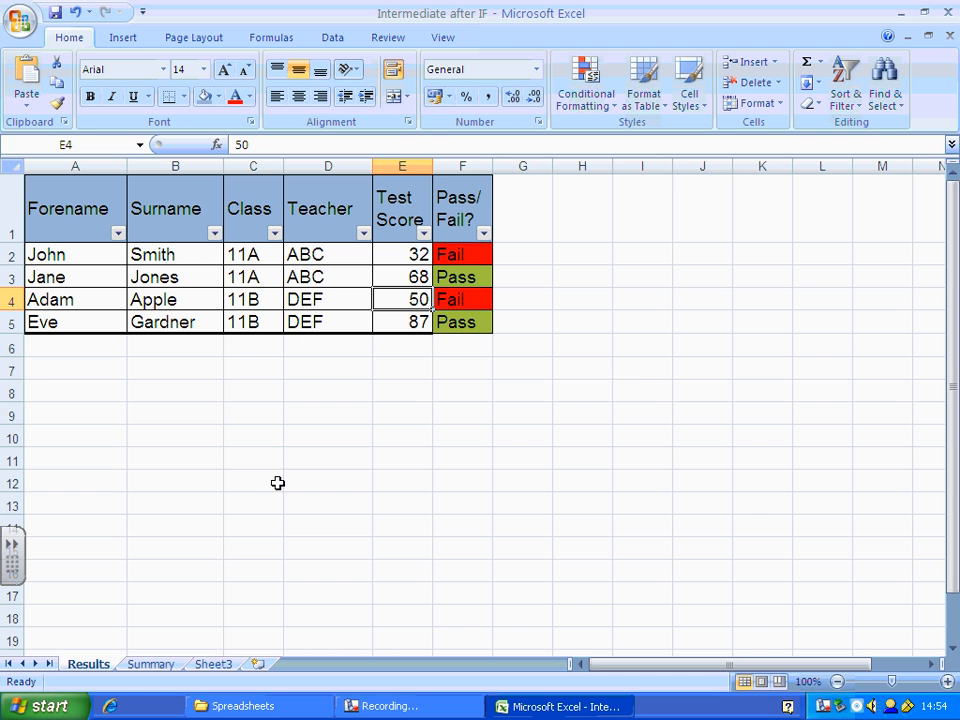